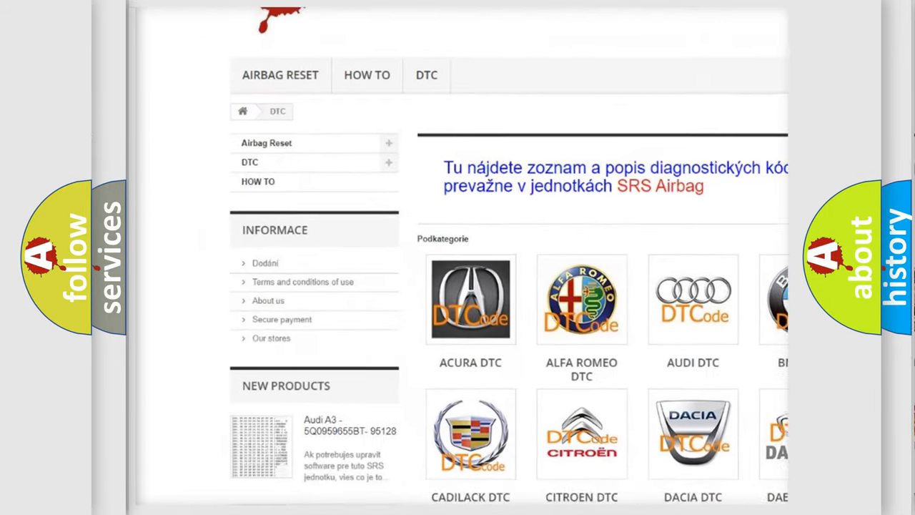
scroll("down", 3)
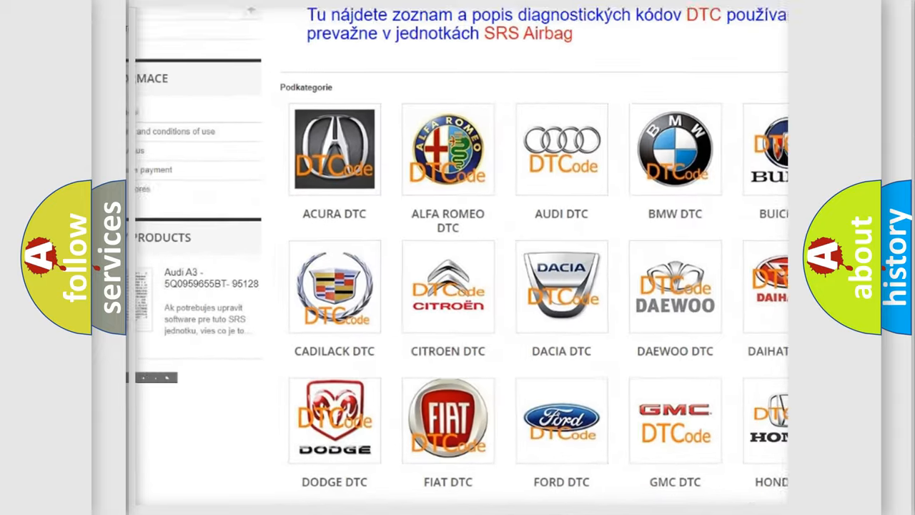
scroll("down", 3)
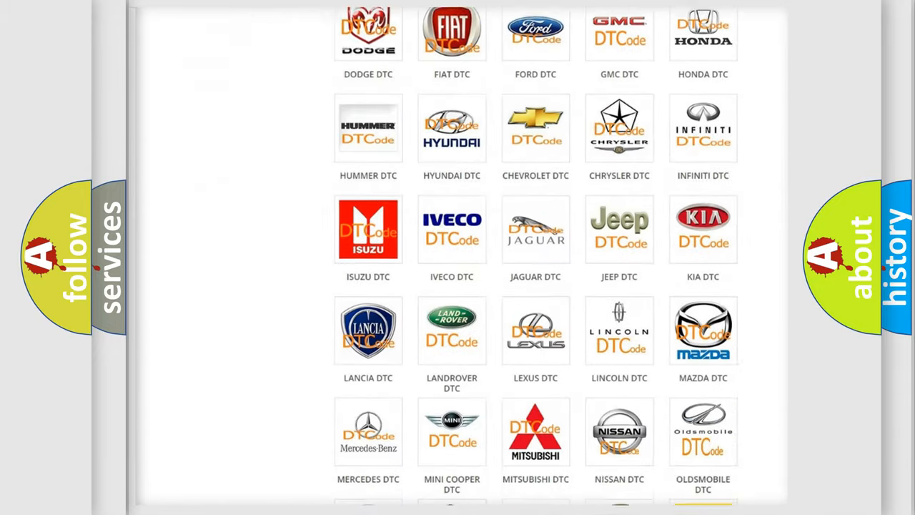
scroll("down", 3)
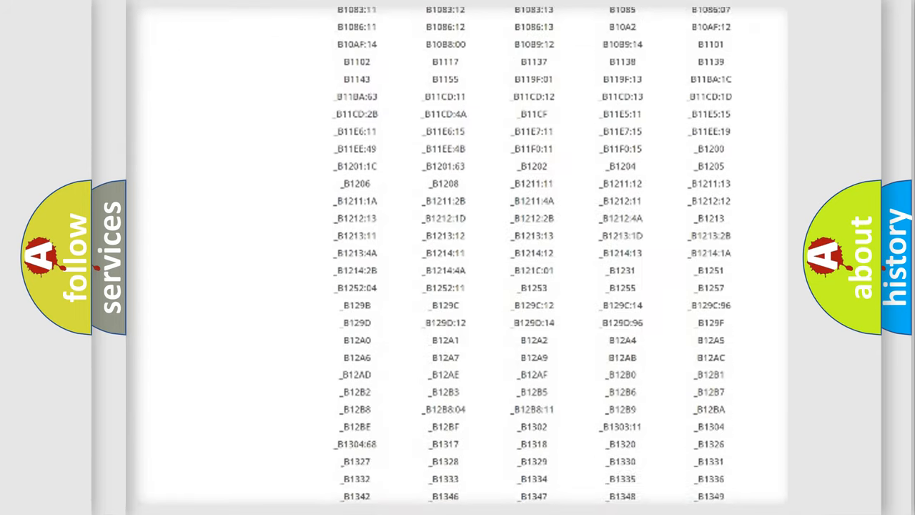
scroll("down", 3)
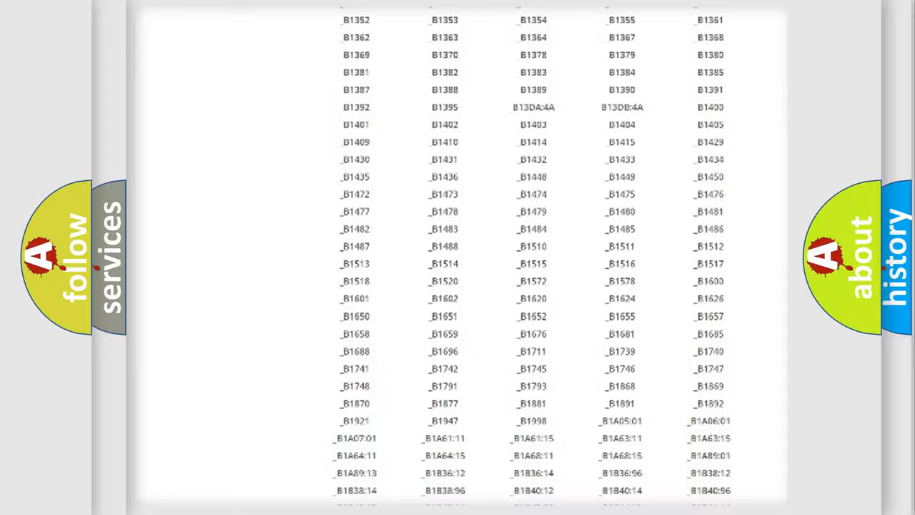